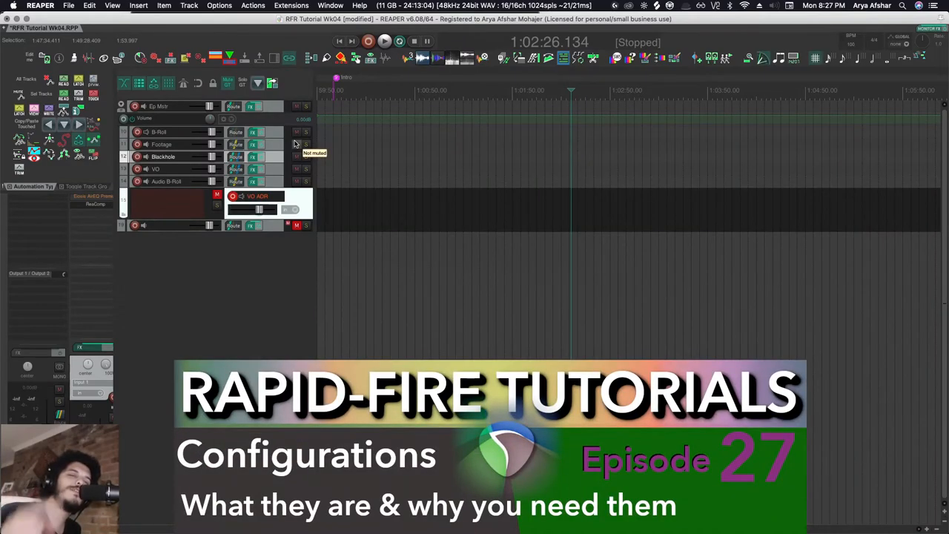
mouse_move(397, 214)
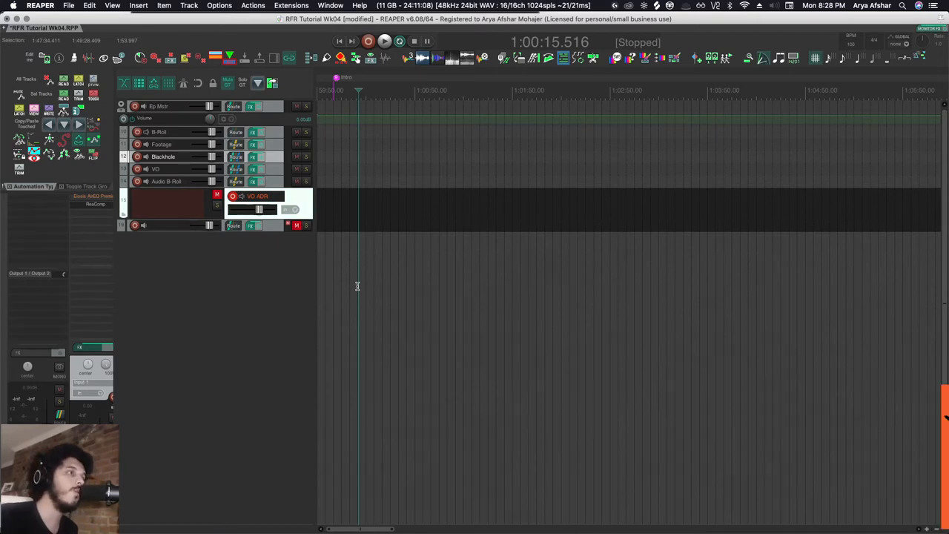
Open REAPER Preferences on the General page with Cmd+,
key("cmd+,")
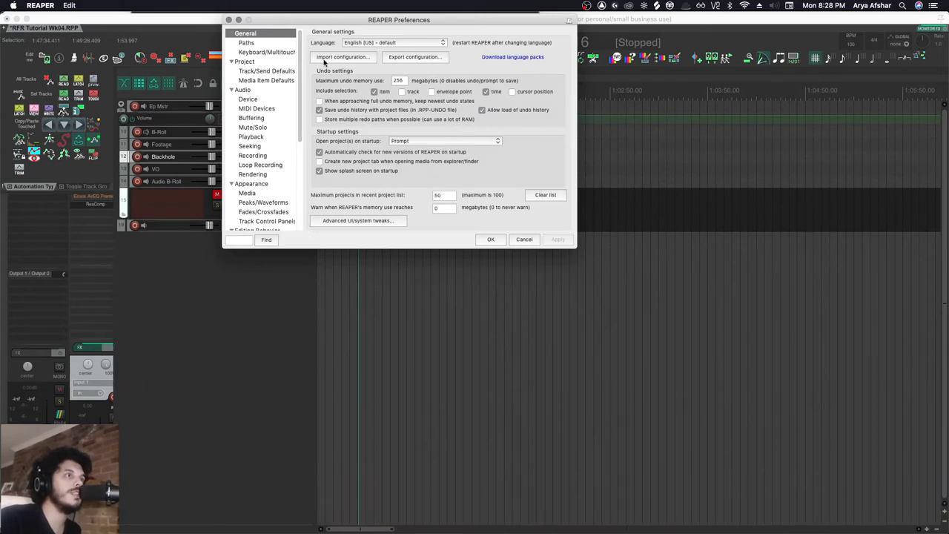
mouse_move(459, 69)
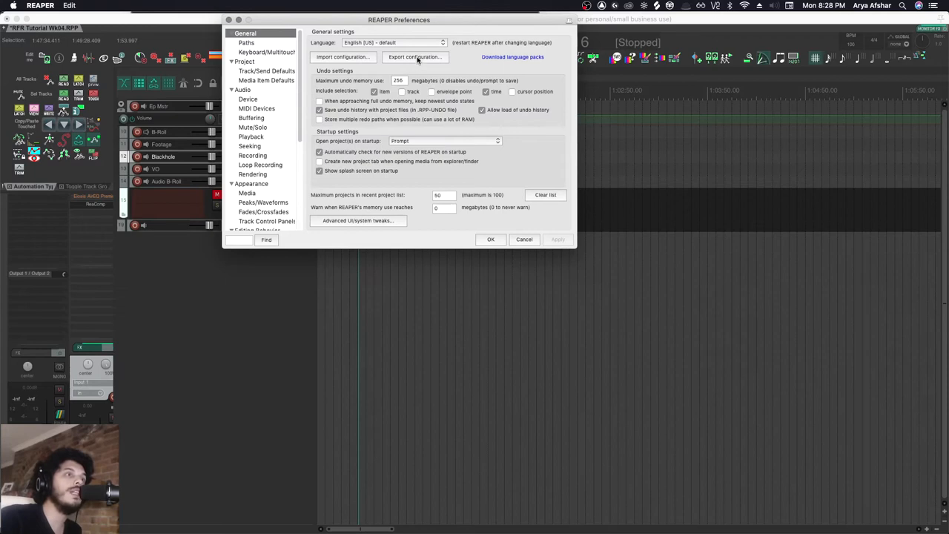
Export the configuration with every item except Language Packs and save it
left_click(415, 57)
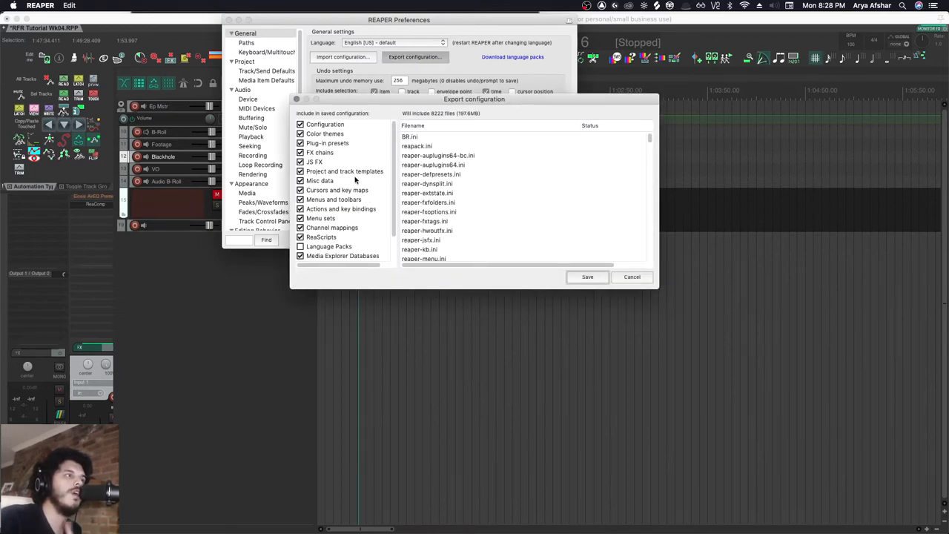
mouse_move(350, 140)
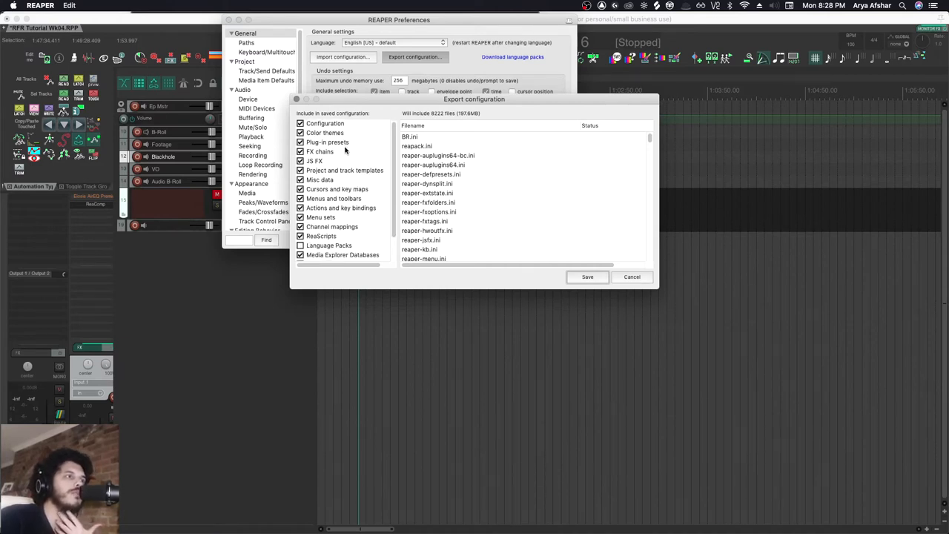
scroll("down", 3)
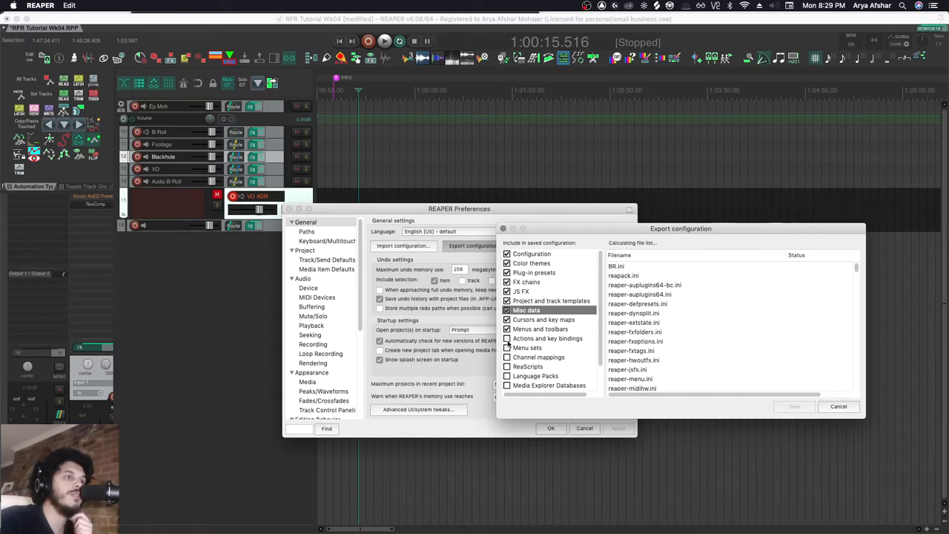
scroll("down", 3)
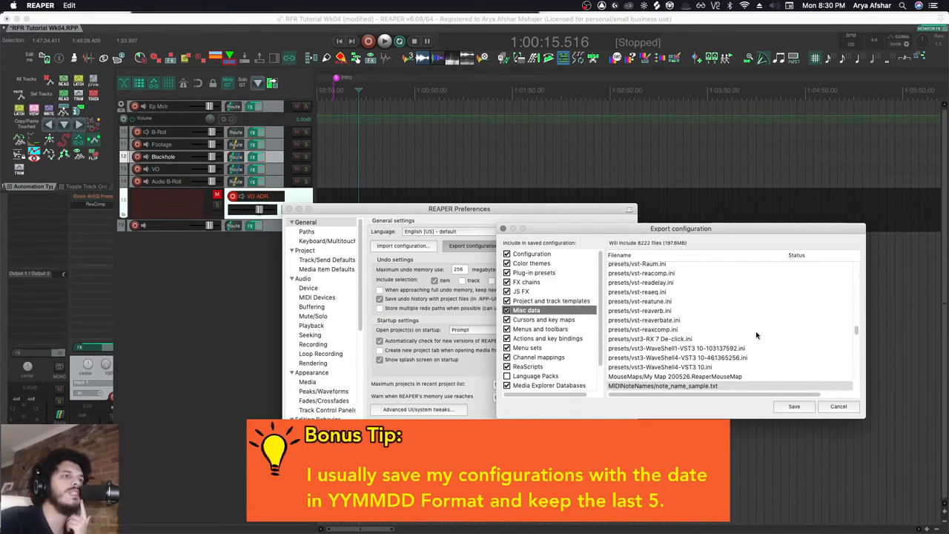
scroll("down", 3)
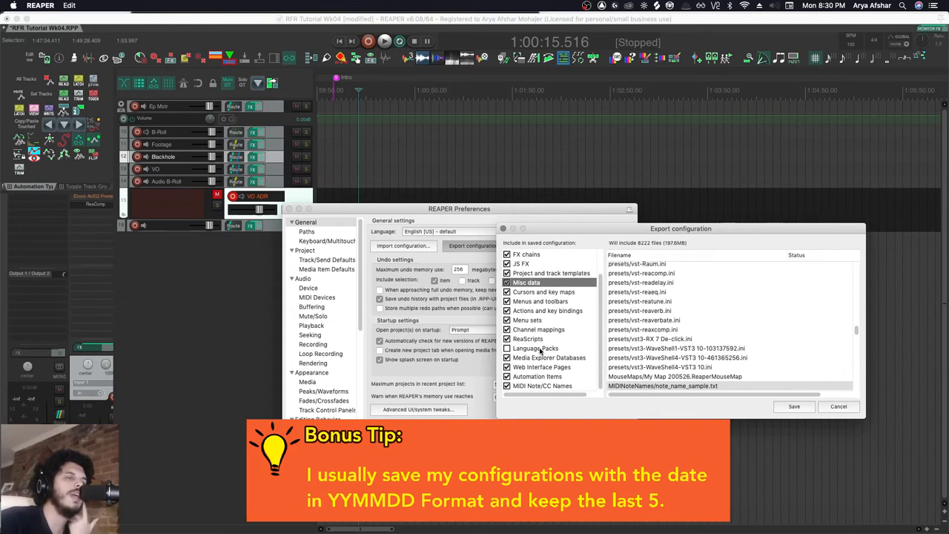
left_click(794, 406)
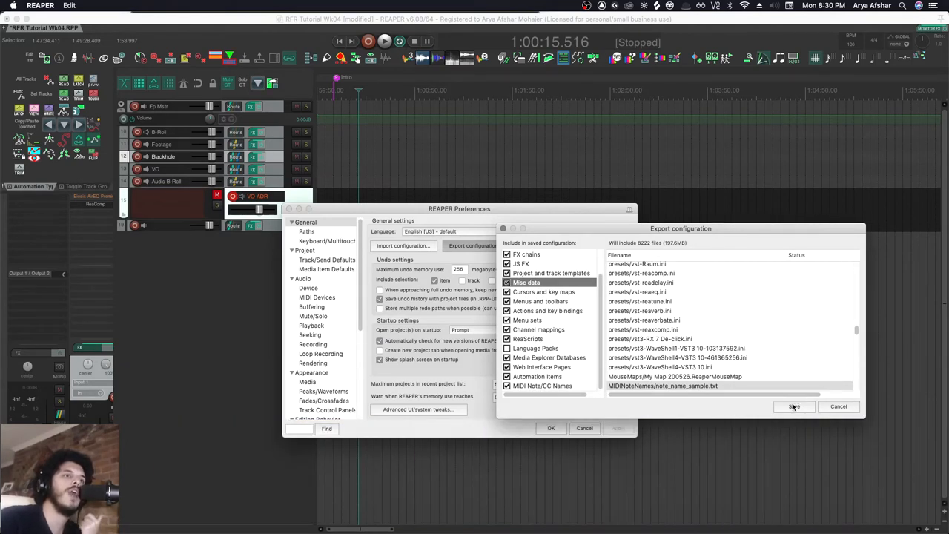
mouse_move(684, 262)
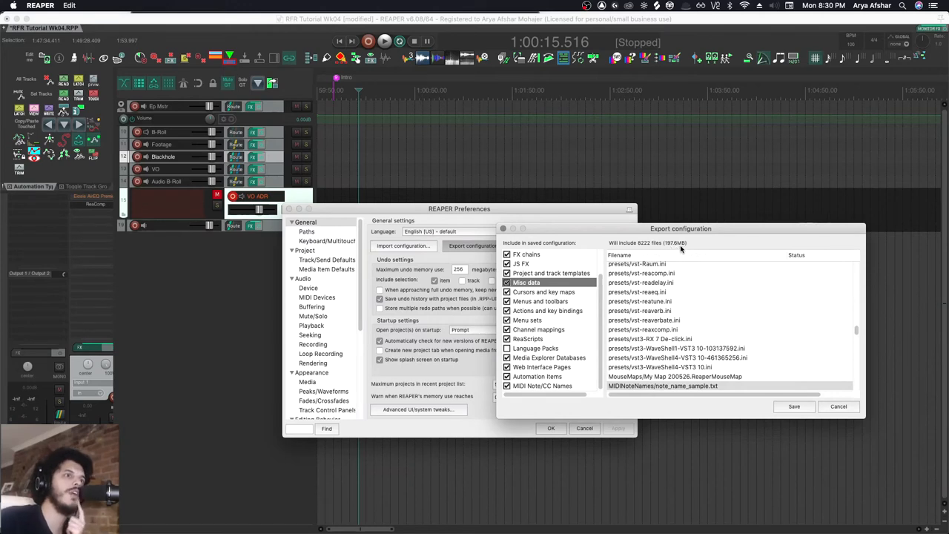
Close the finished export and start importing a configuration, confirming the restart prompt
scroll("down", 3)
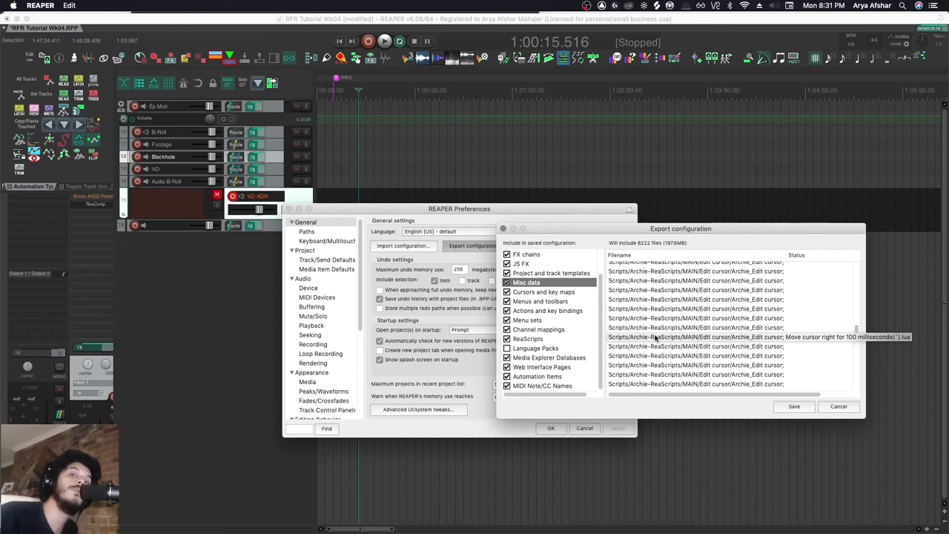
left_click(794, 407)
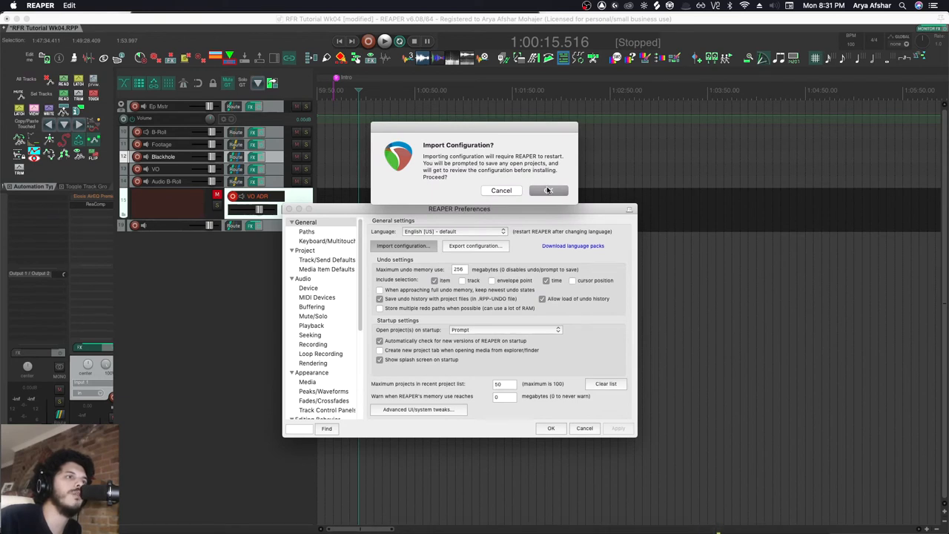
left_click(549, 191)
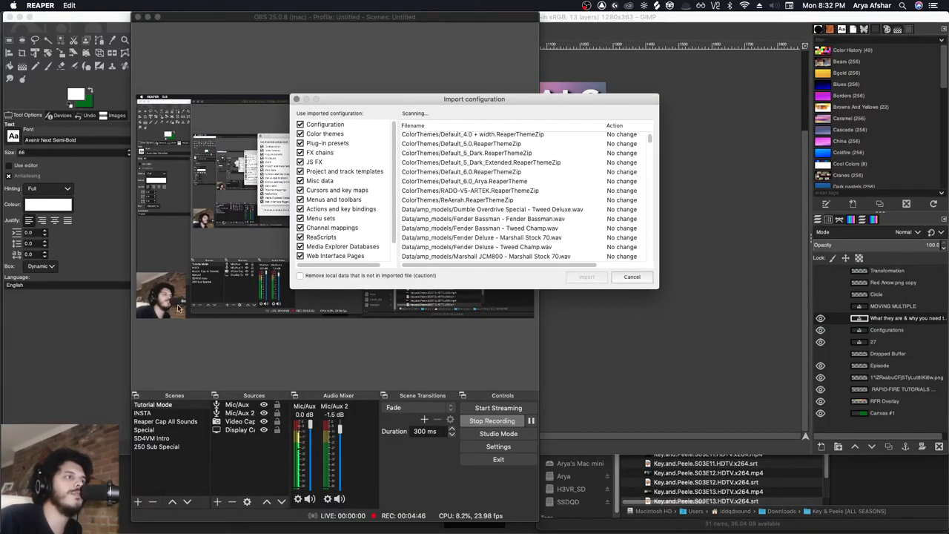
Scroll the import file list showing 3899 files to install and 625 to modify
scroll("down", 3)
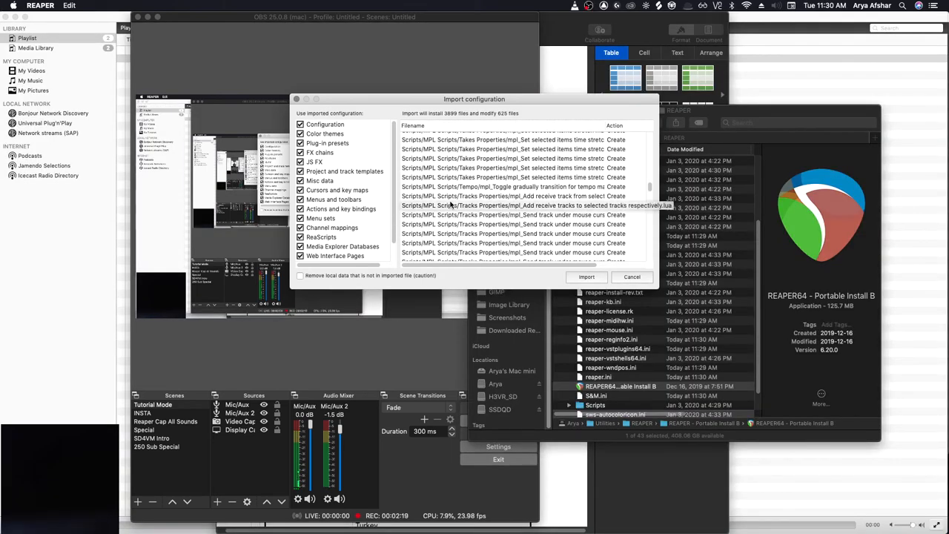
mouse_move(405, 124)
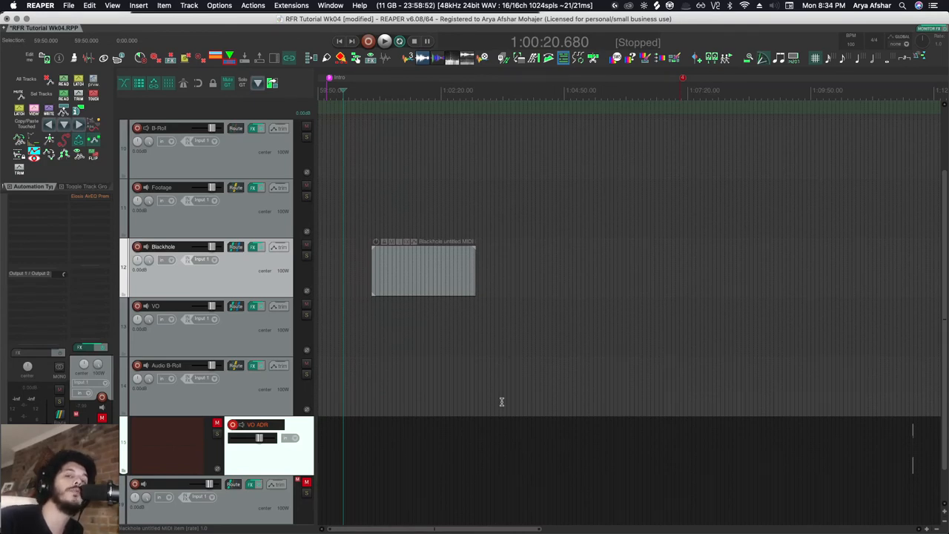
mouse_move(496, 400)
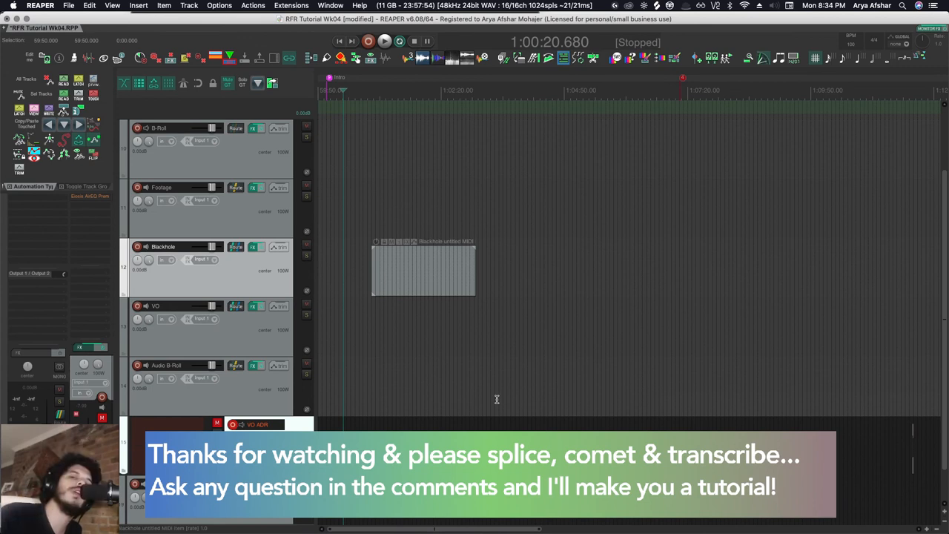
mouse_move(516, 428)
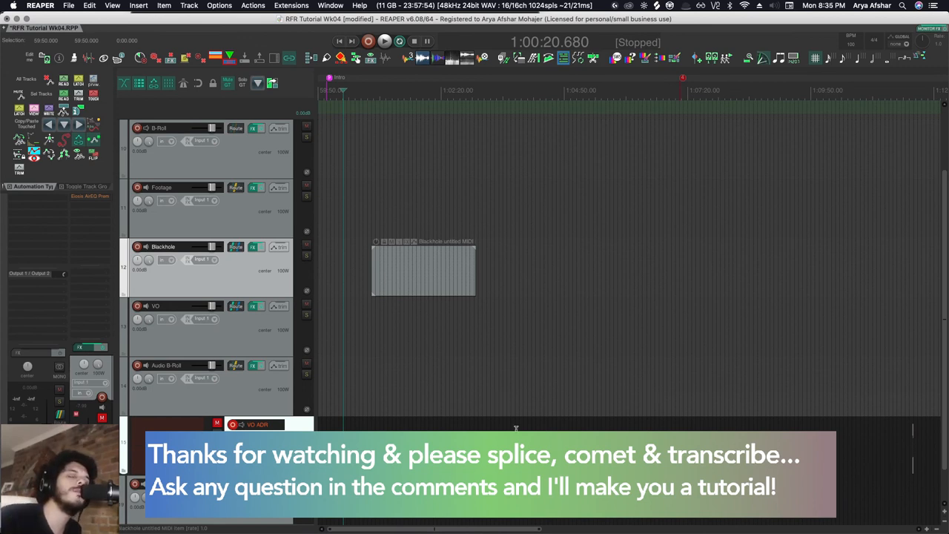